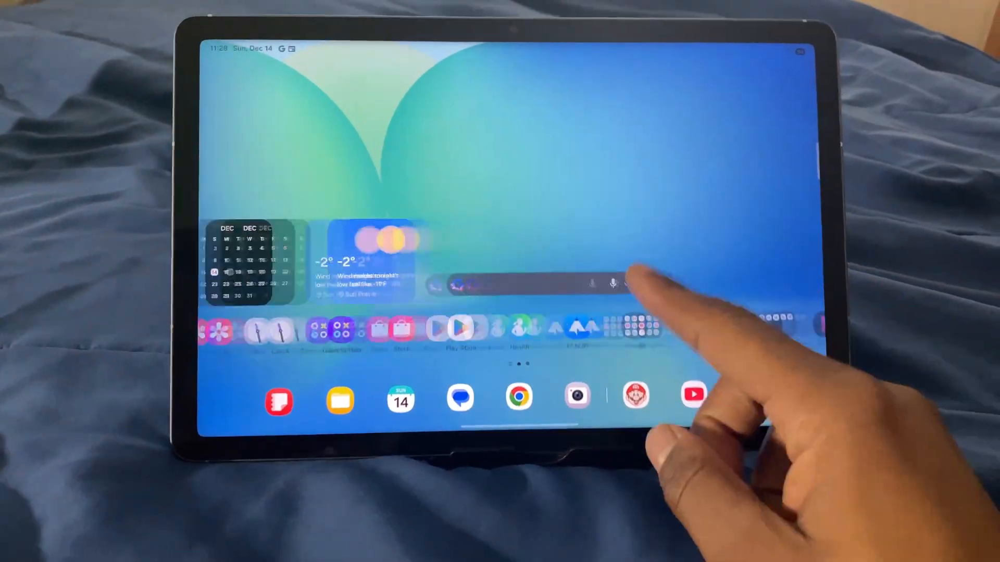
# Step: Swipe up on the Samsung home screen to reveal the installed apps grid
pyautogui.scroll(3)
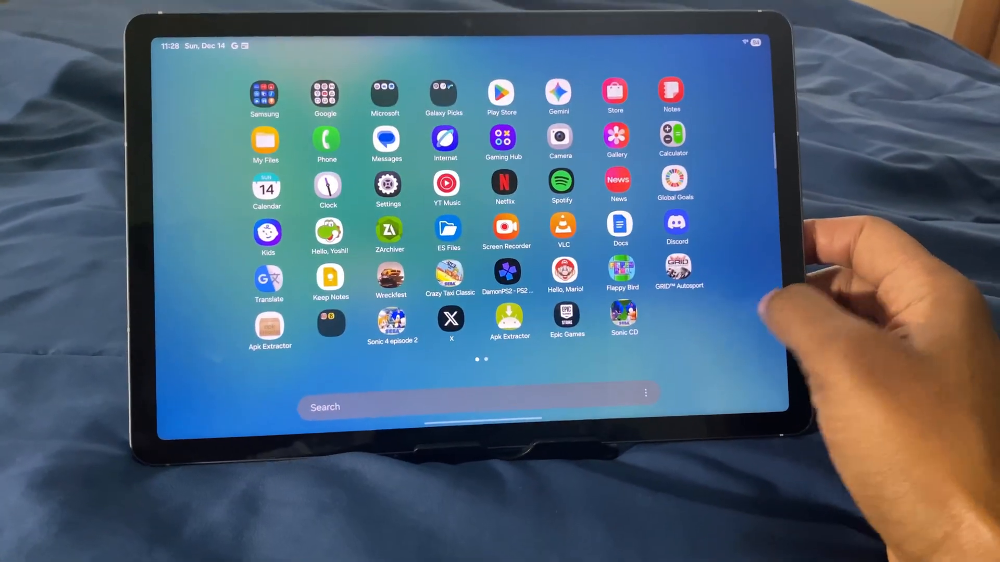
pyautogui.hscroll(-3)
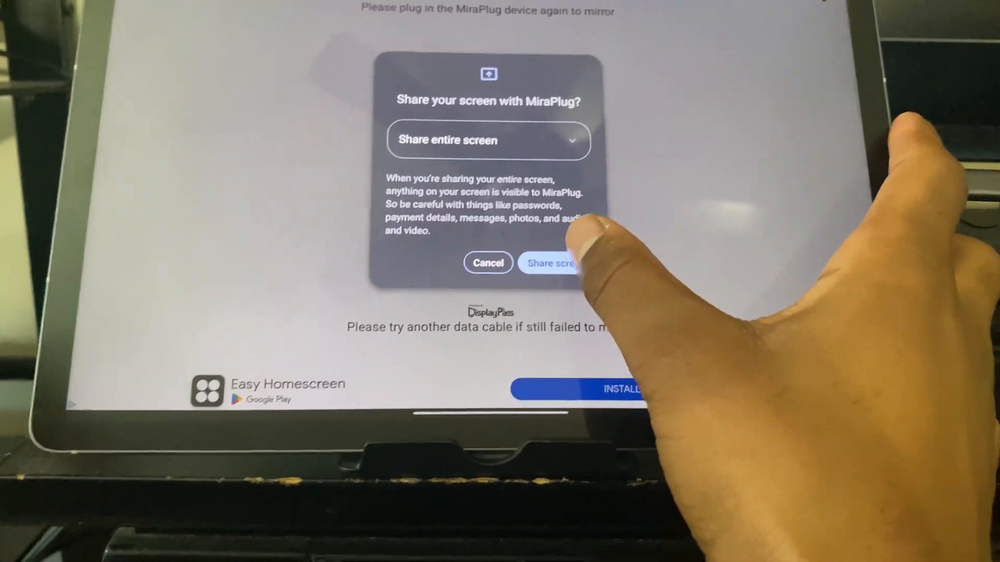
# Step: Confirm 'Share entire screen' so the tablet mirrors to the MiraLine receiver on the TV
pyautogui.click(554, 262)
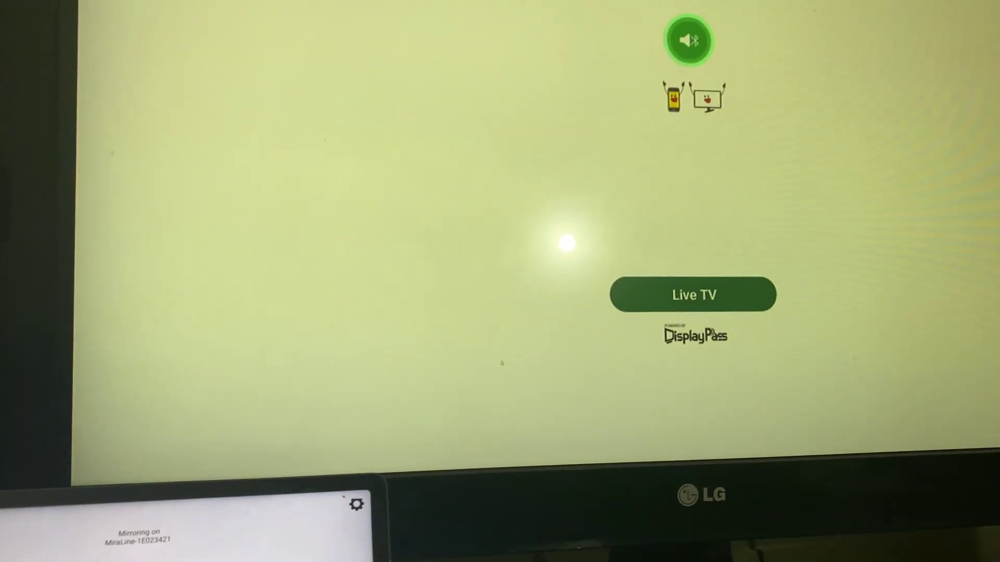